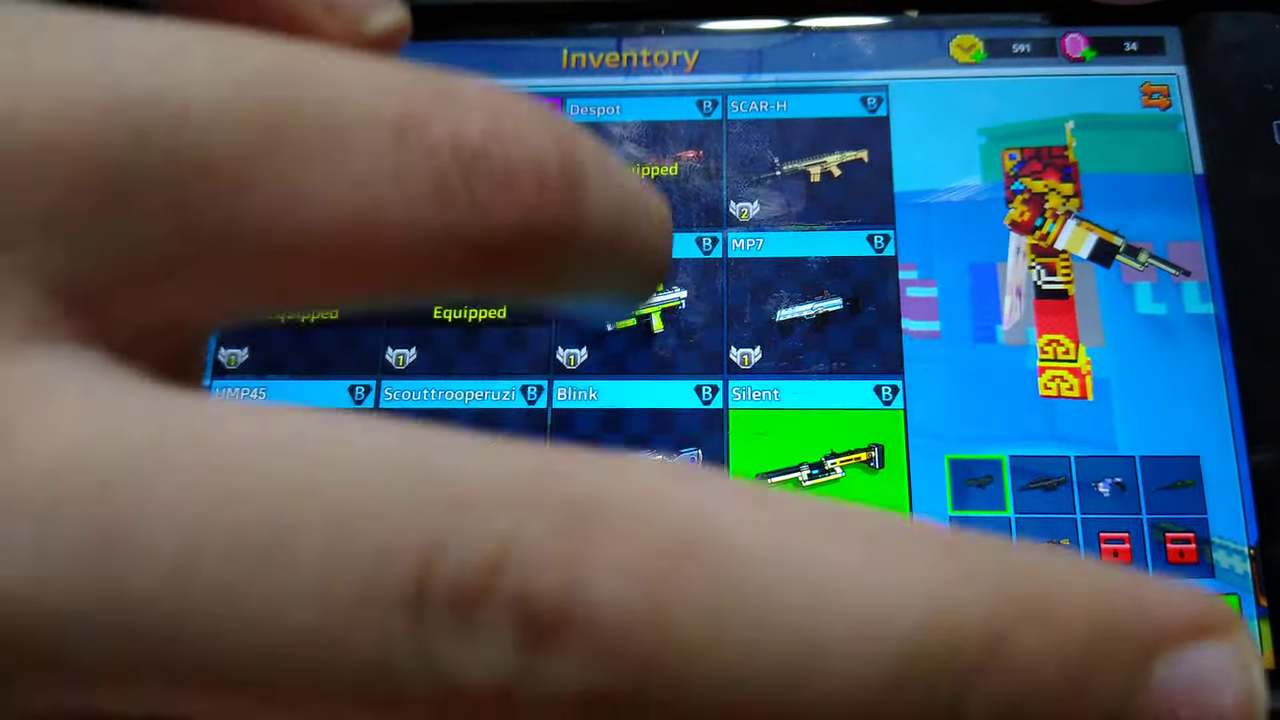
scroll("down", 3)
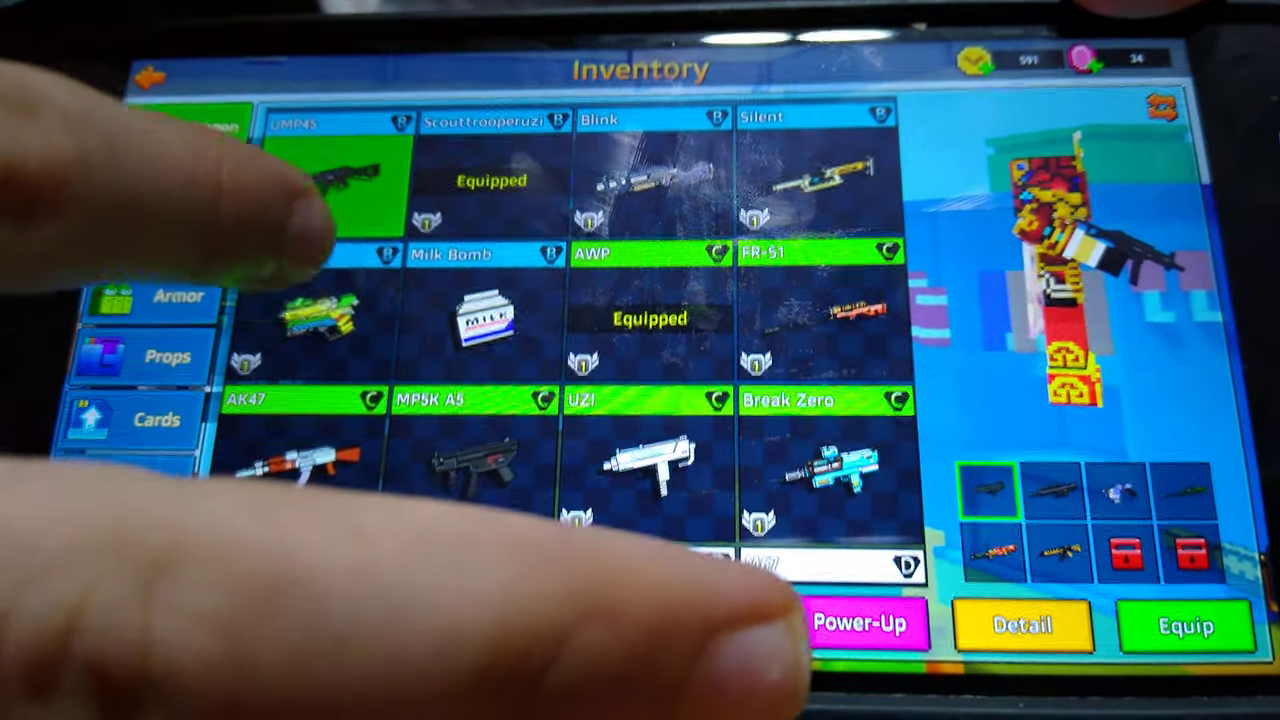
scroll("down", 3)
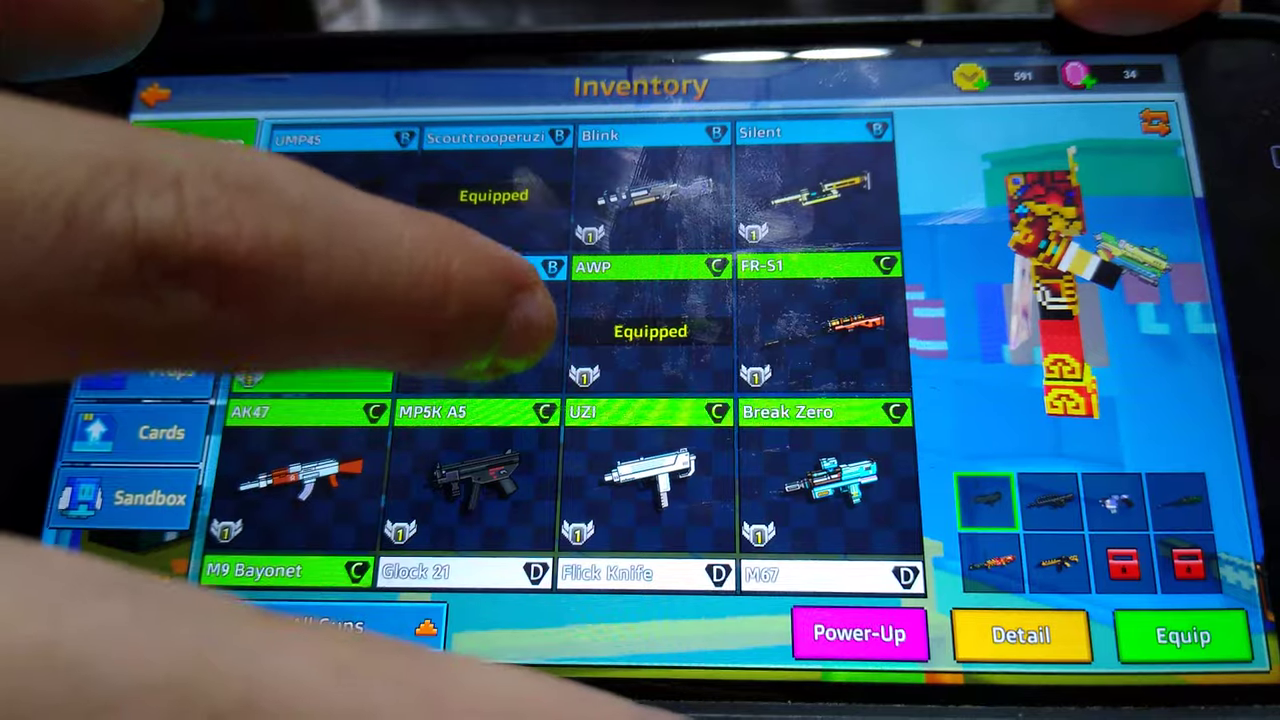